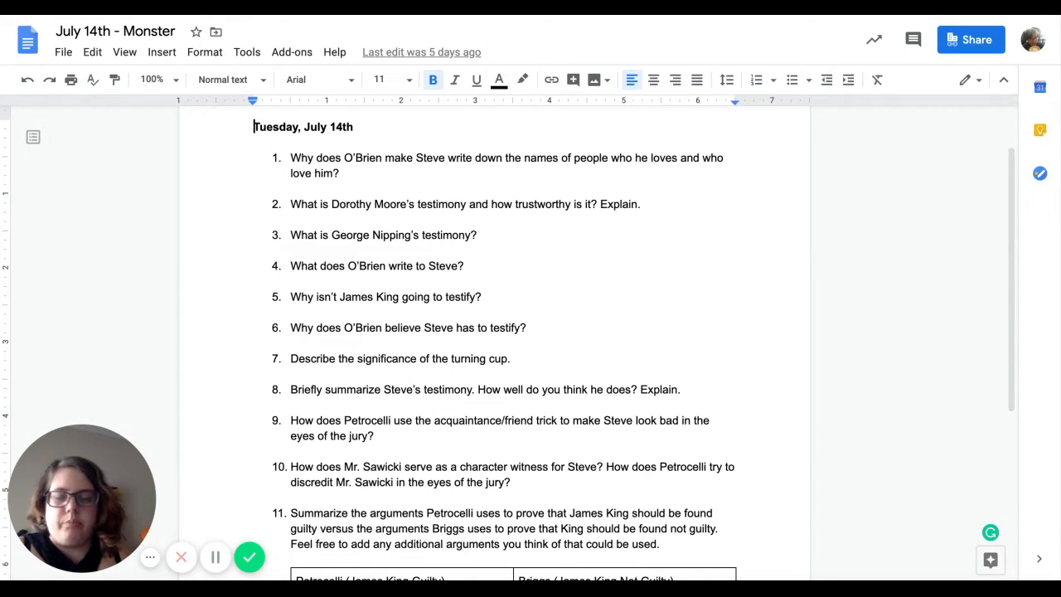
pyautogui.scroll(-3)
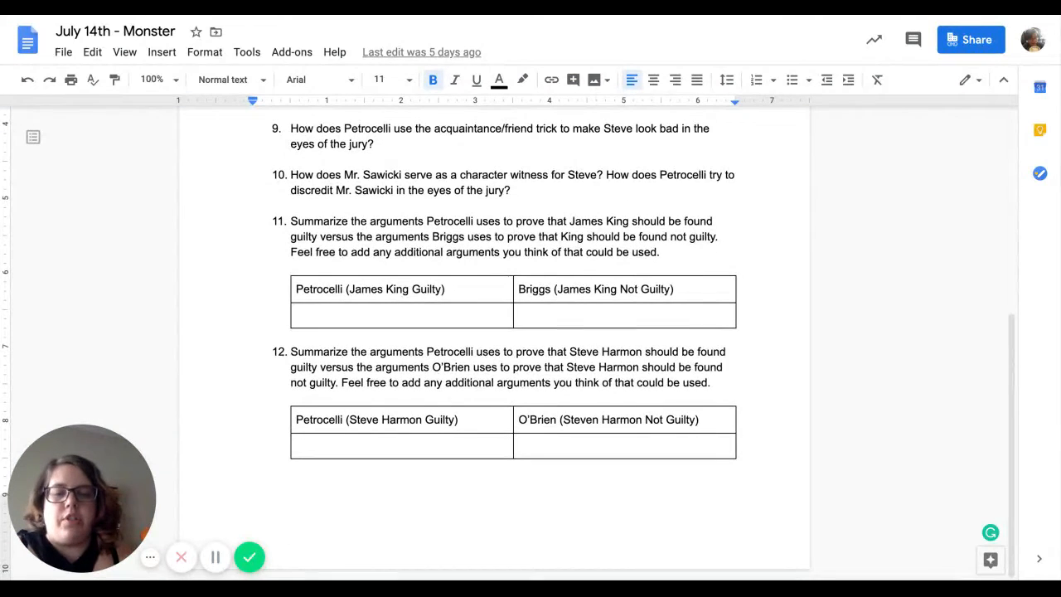